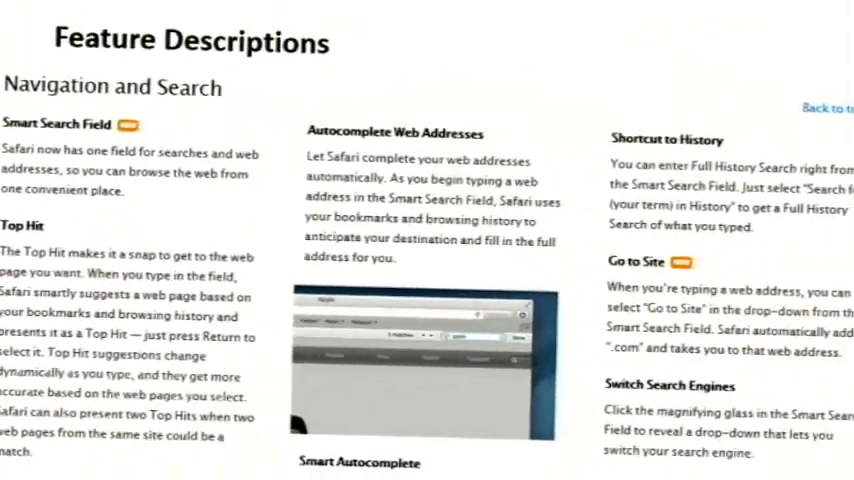
# Step: Advance through the slides to the Java EE Reference at a Glance documentation example
pyautogui.scroll(-3)
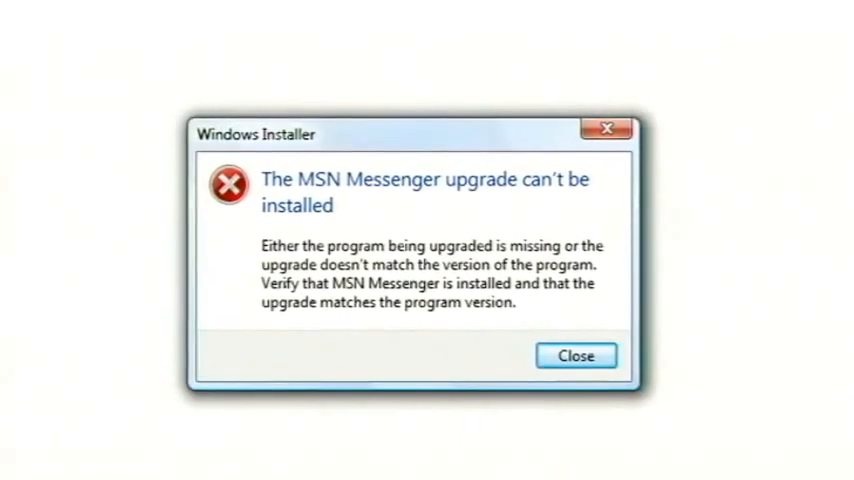
pyautogui.click(576, 356)
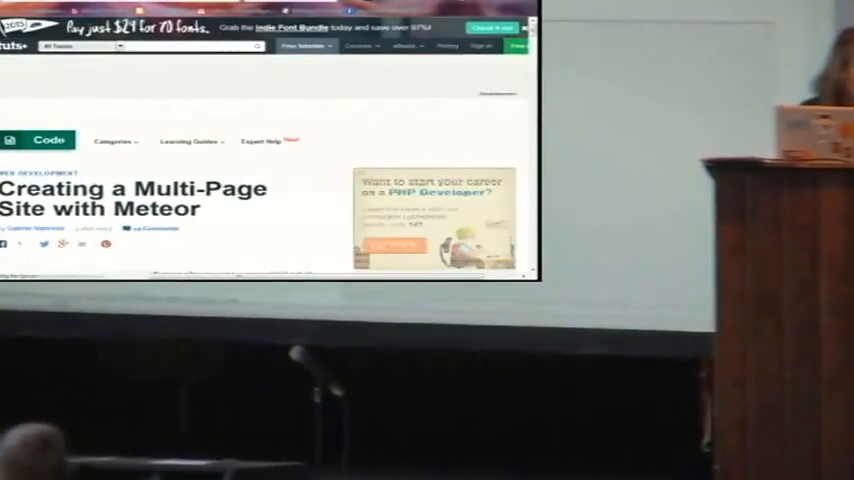
pyautogui.scroll(-3)
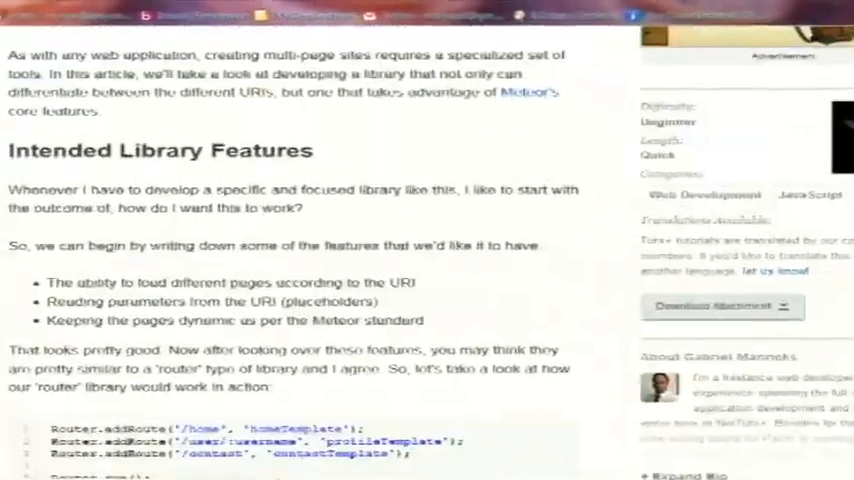
pyautogui.scroll(3)
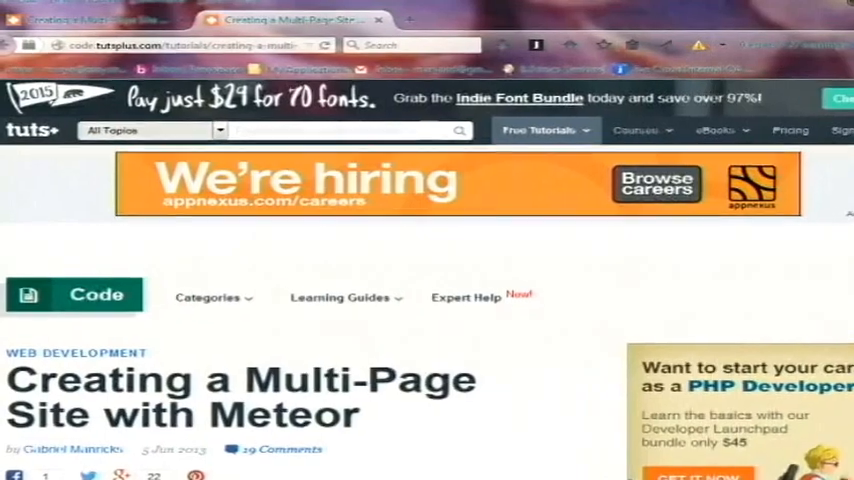
pyautogui.scroll(-3)
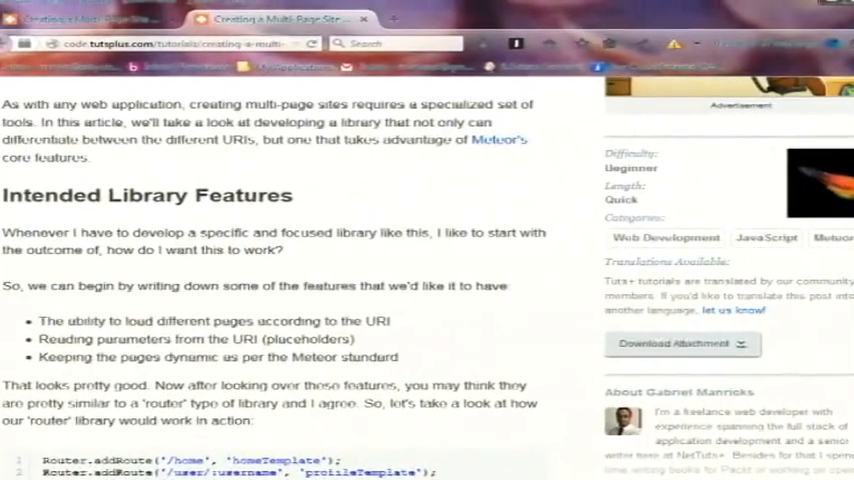
pyautogui.scroll(-3)
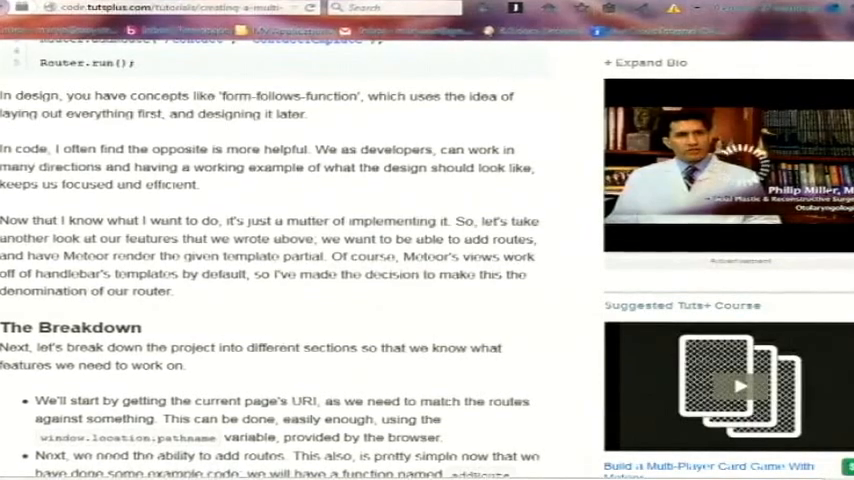
pyautogui.scroll(-3)
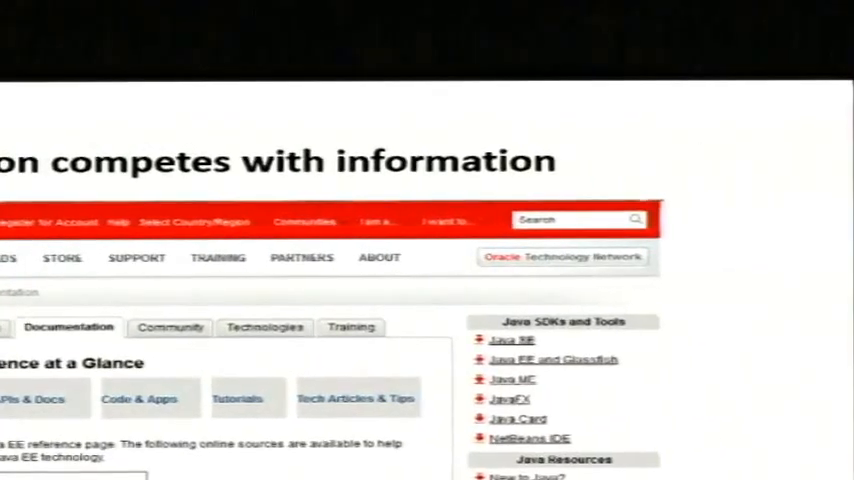
pyautogui.scroll(-3)
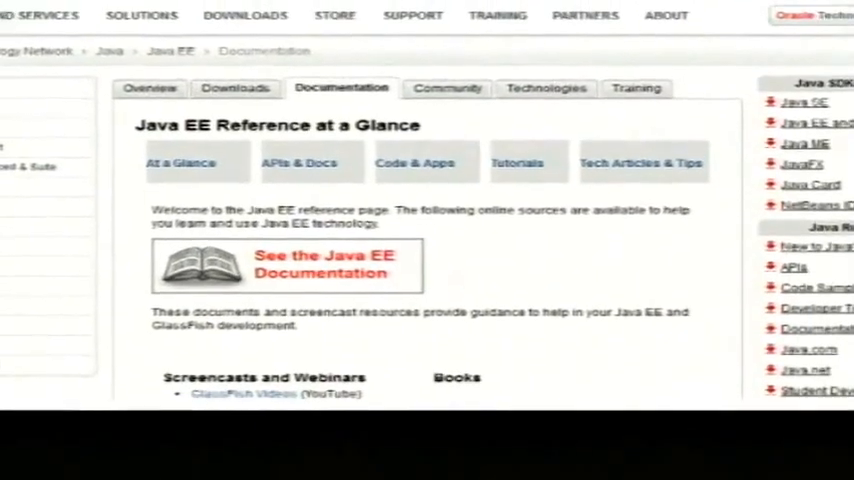